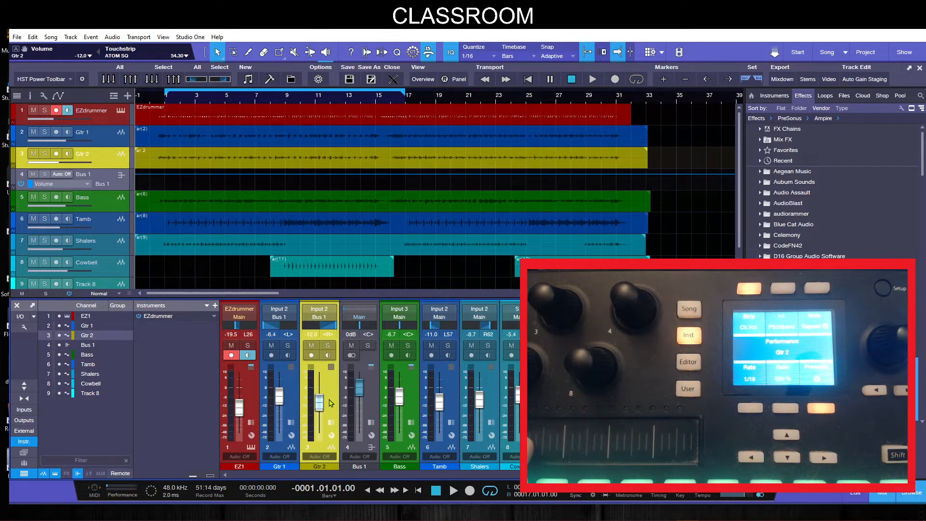
- Raise Gtr 2's channel level and select Gtr 1's pan for adjustment
left_click_drag(318, 399, 318, 384)
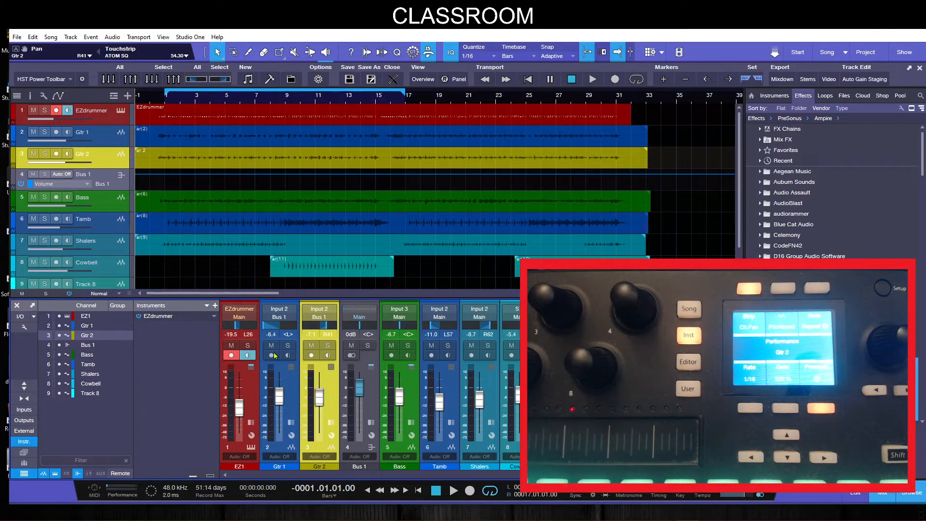
left_click(279, 352)
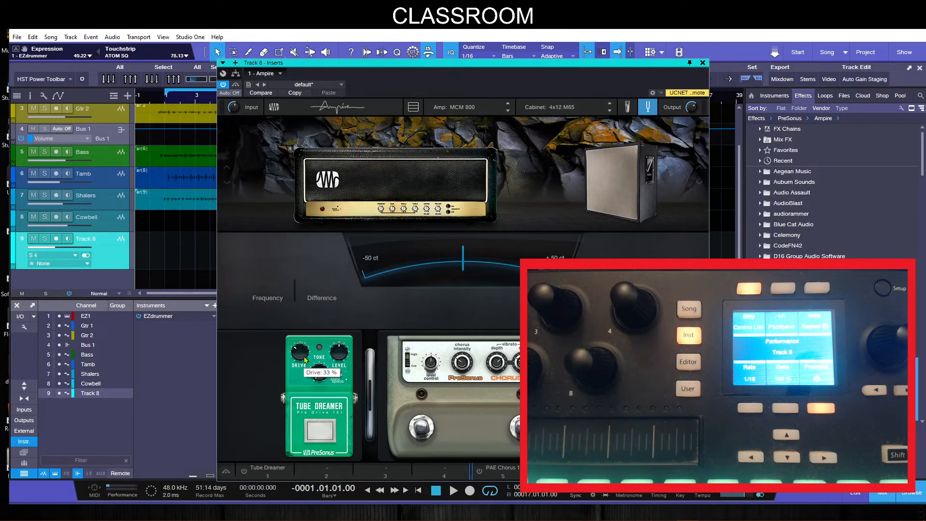
- Turn up the Tube Dreamer Drive knob and right-click the pedal
left_click_drag(301, 350, 301, 336)
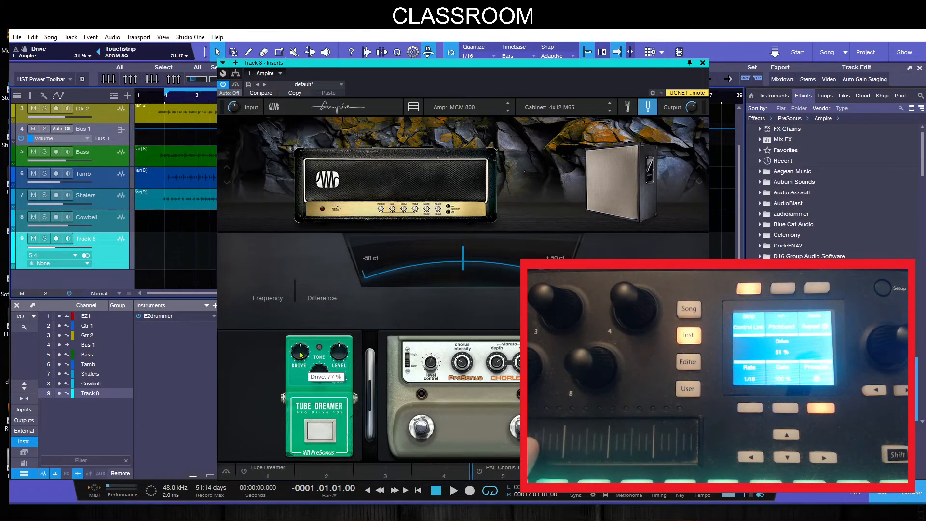
right_click(300, 350)
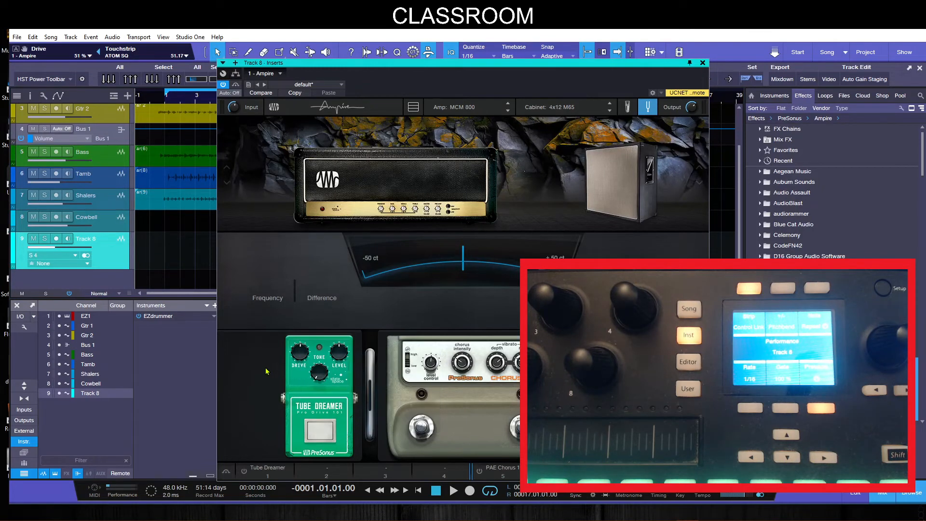
mouse_move(254, 314)
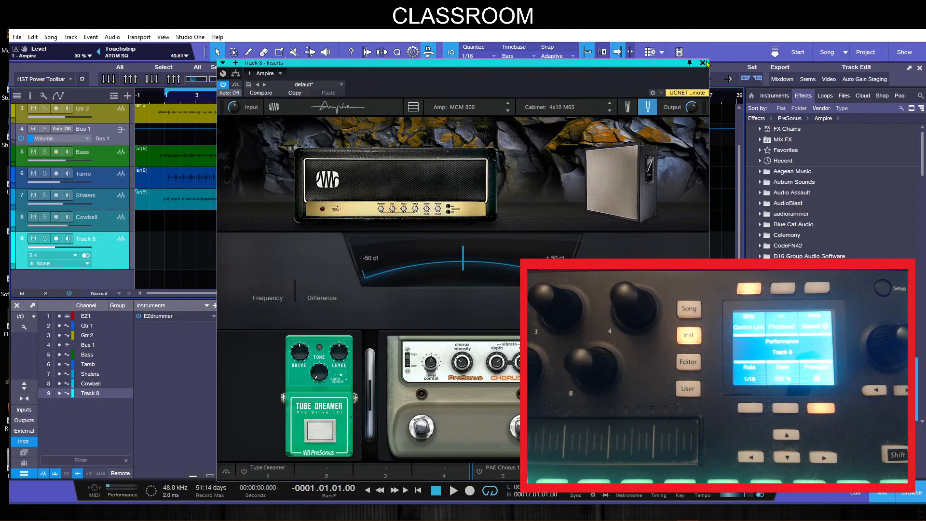
mouse_move(704, 64)
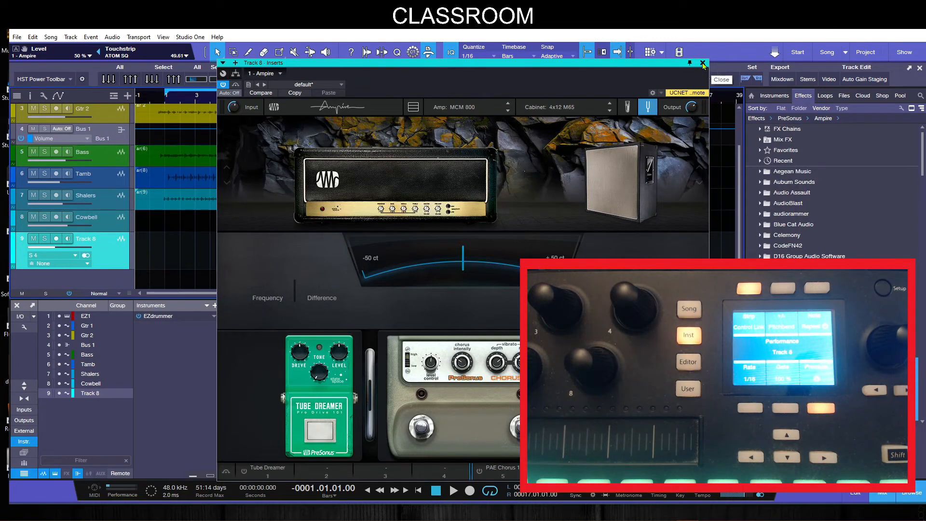